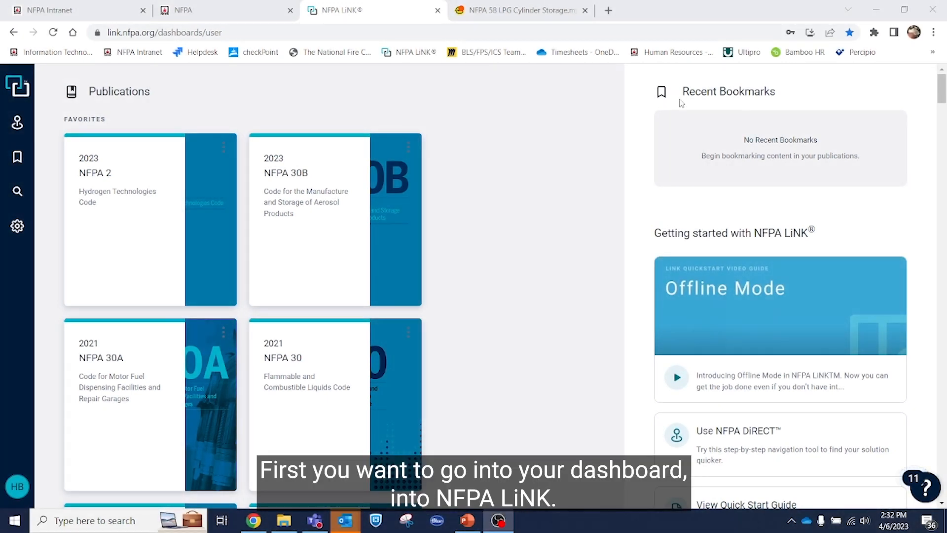
pyautogui.moveTo(18, 123)
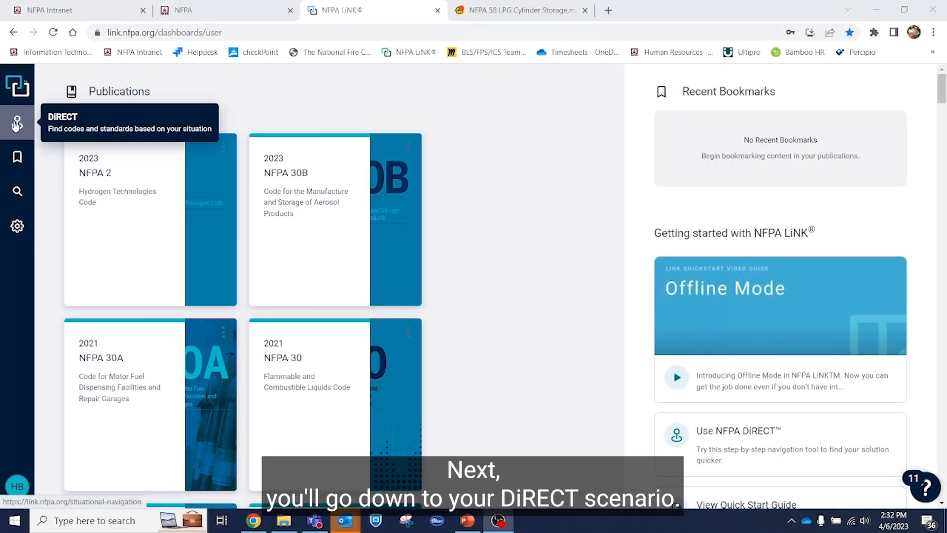
# - Open DiRECT and set the System filter to Fuel/Gas
pyautogui.click(17, 123)
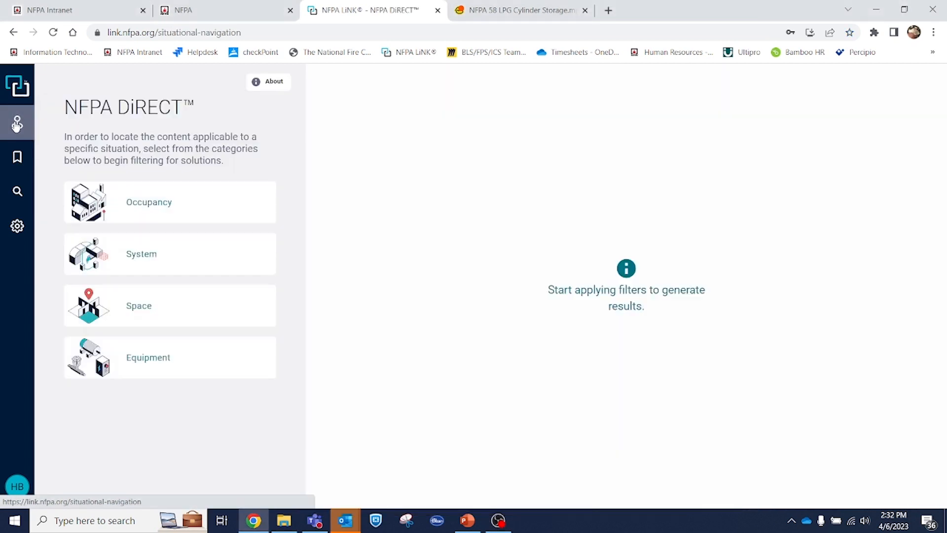
pyautogui.click(169, 253)
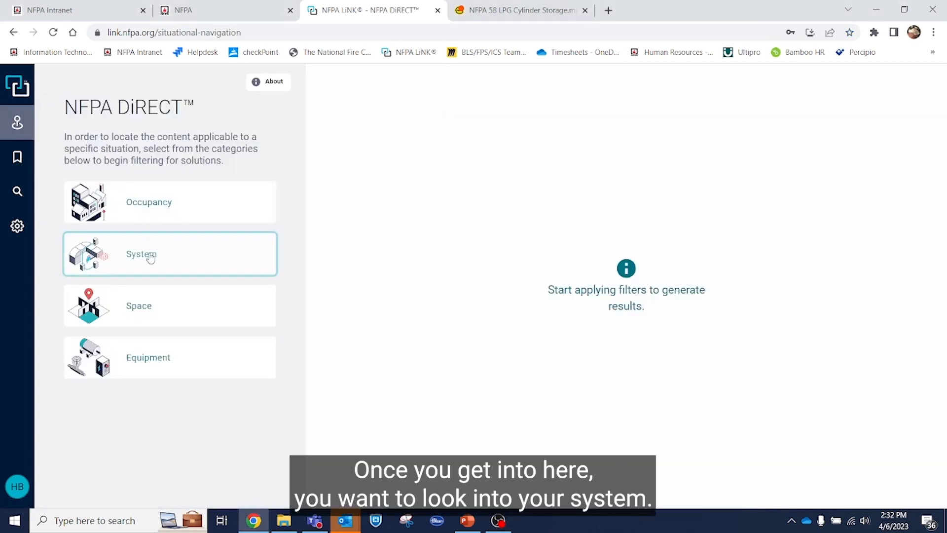
pyautogui.click(169, 253)
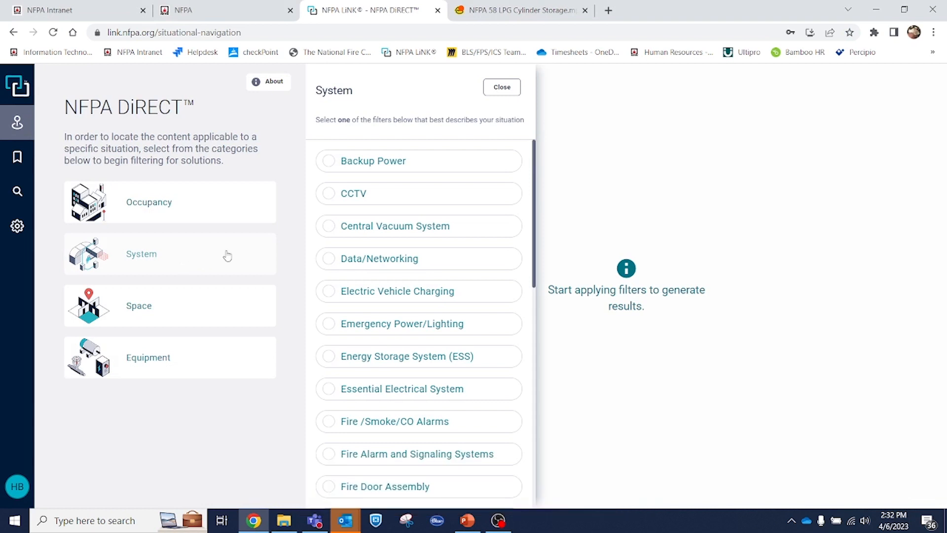
pyautogui.scroll(-3)
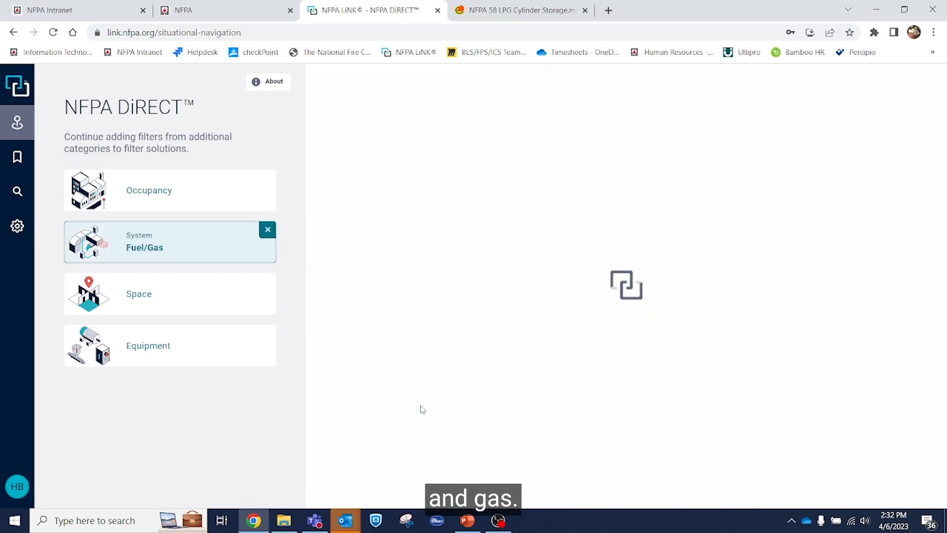
# - Open the LPG Bulk Plant Site situation and browse its five numbered LP-Gas solutions
pyautogui.click(170, 242)
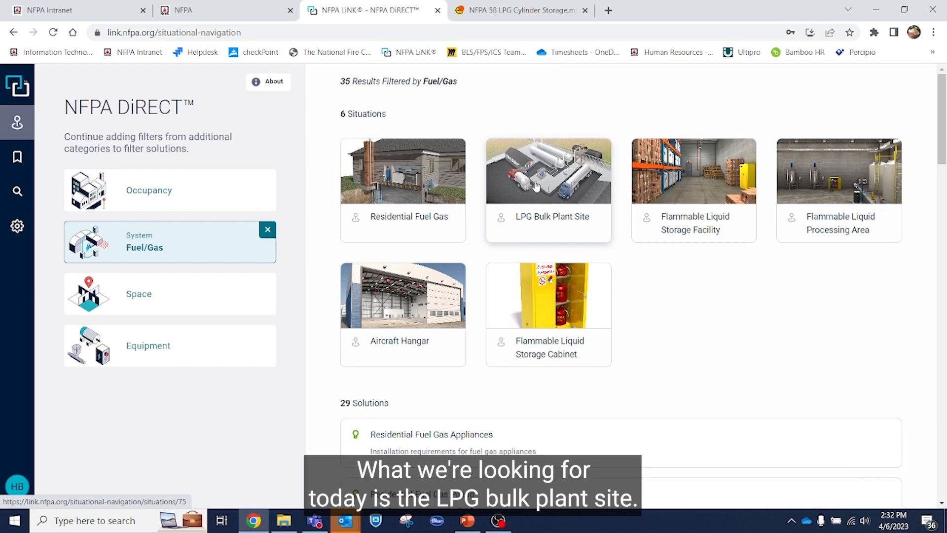
pyautogui.click(547, 171)
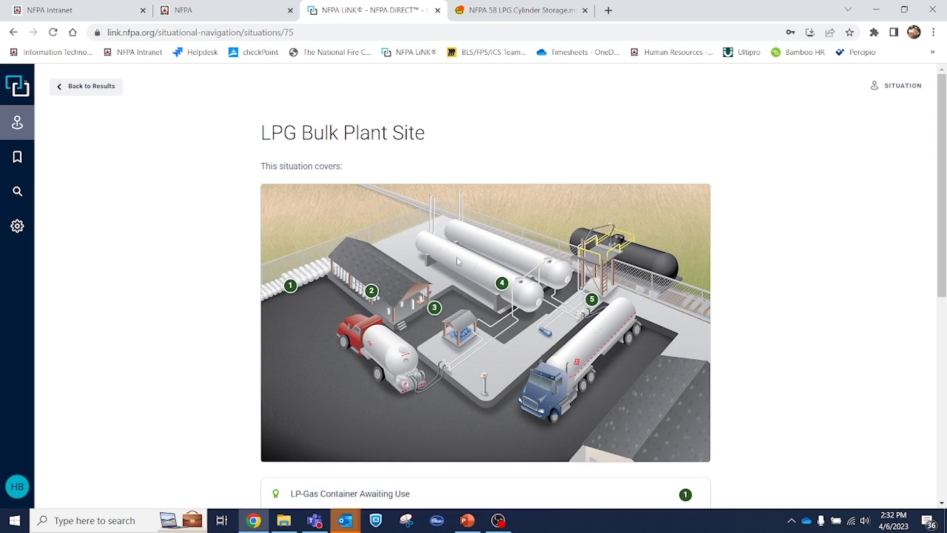
pyautogui.moveTo(473, 208)
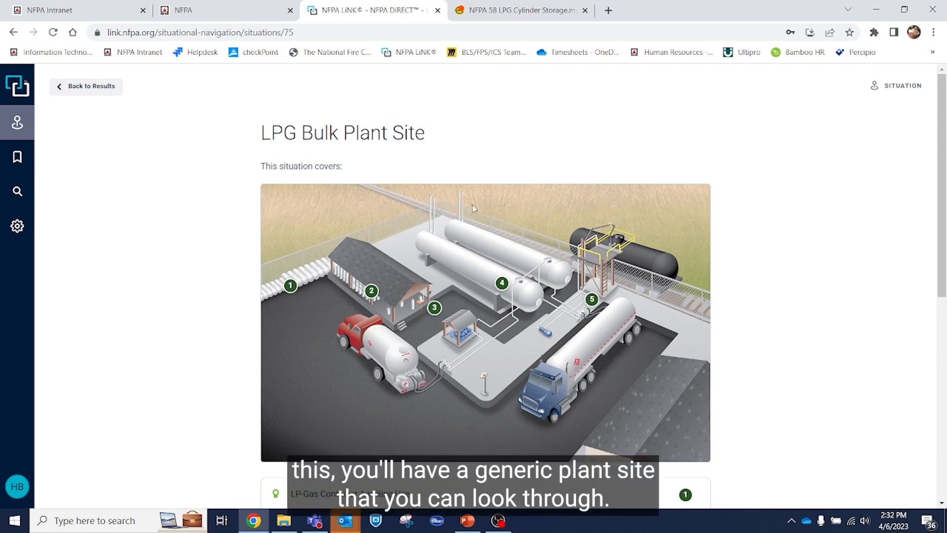
pyautogui.moveTo(417, 347)
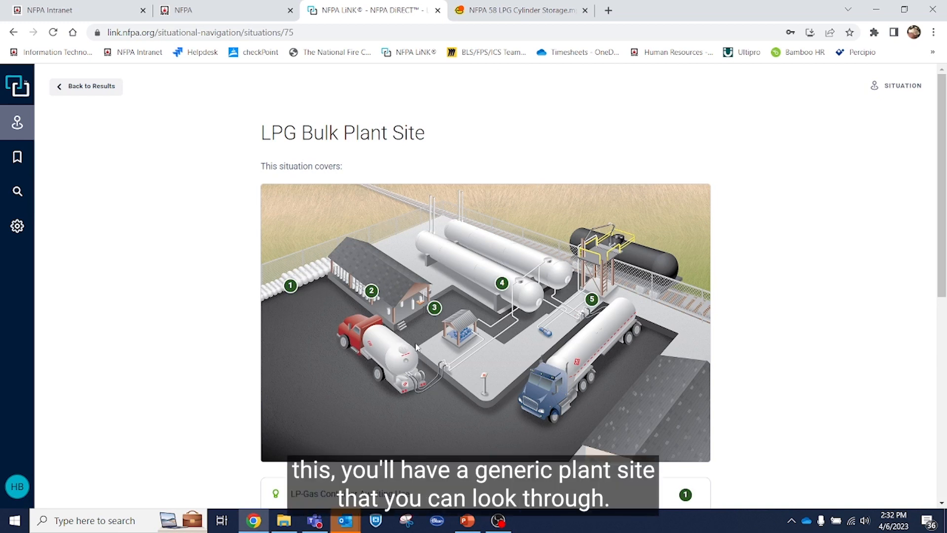
pyautogui.scroll(-3)
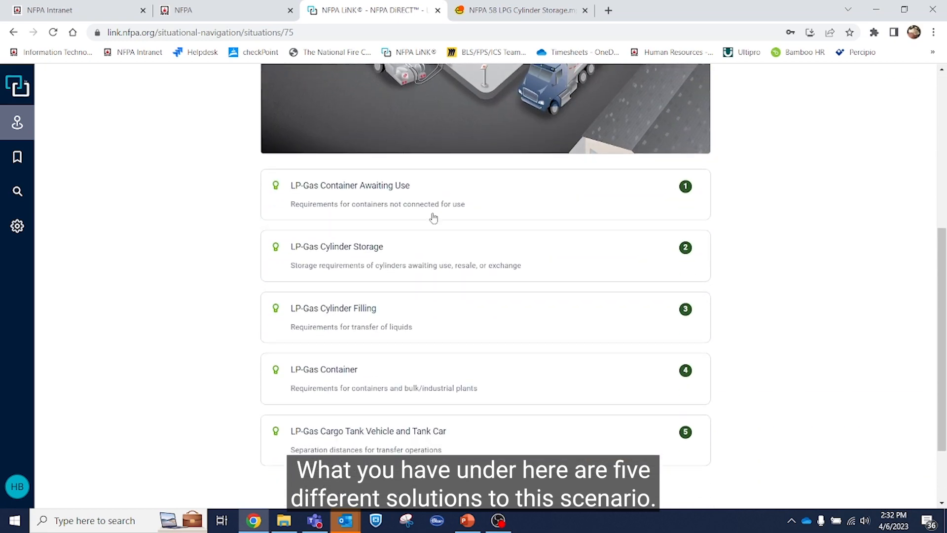
pyautogui.moveTo(467, 322)
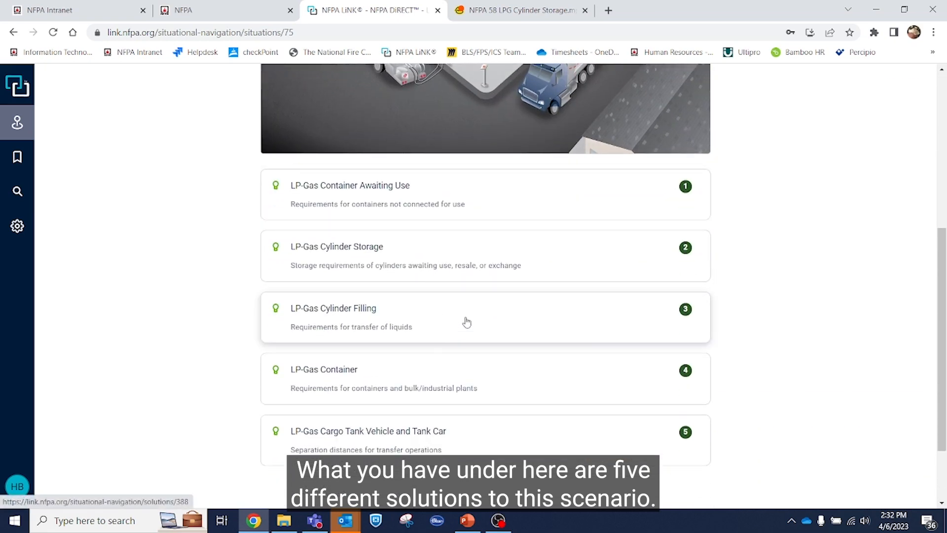
pyautogui.scroll(-3)
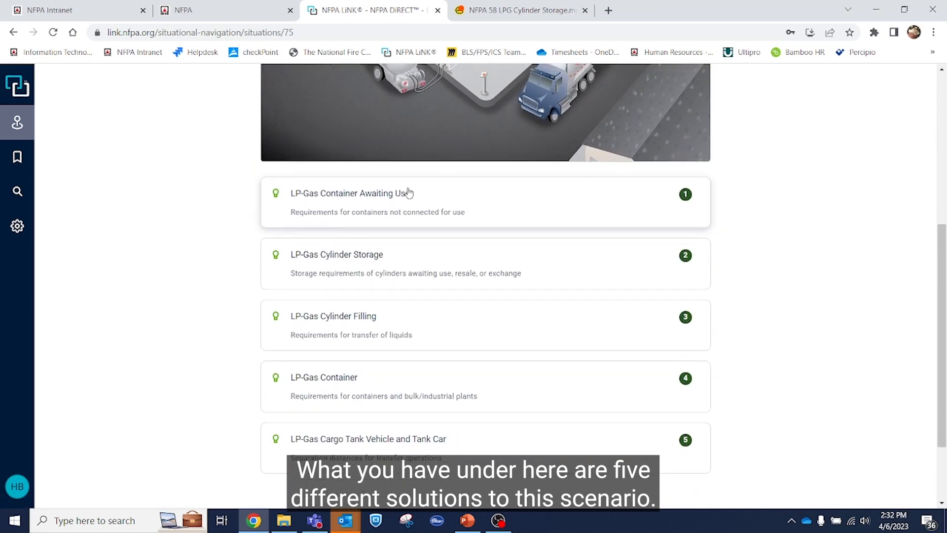
pyautogui.scroll(3)
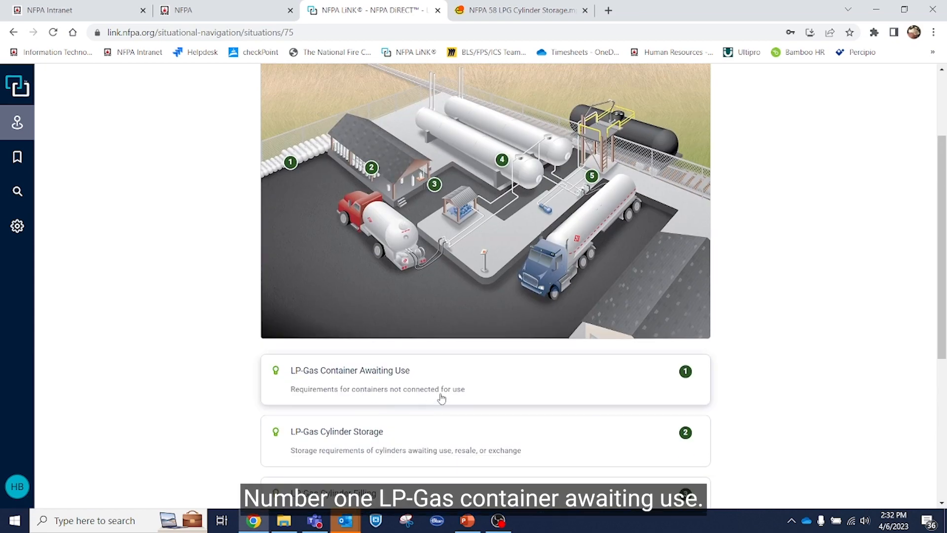
pyautogui.moveTo(471, 388)
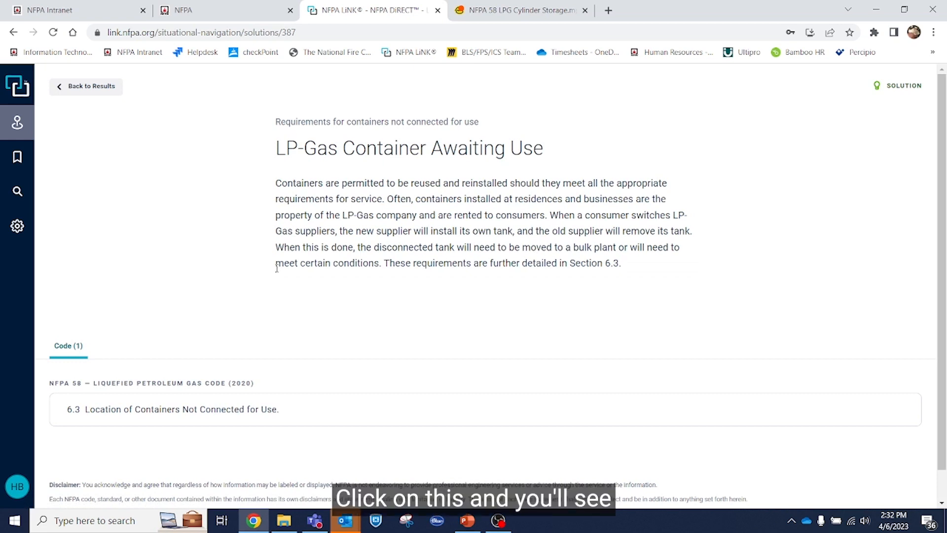
pyautogui.moveTo(254, 248)
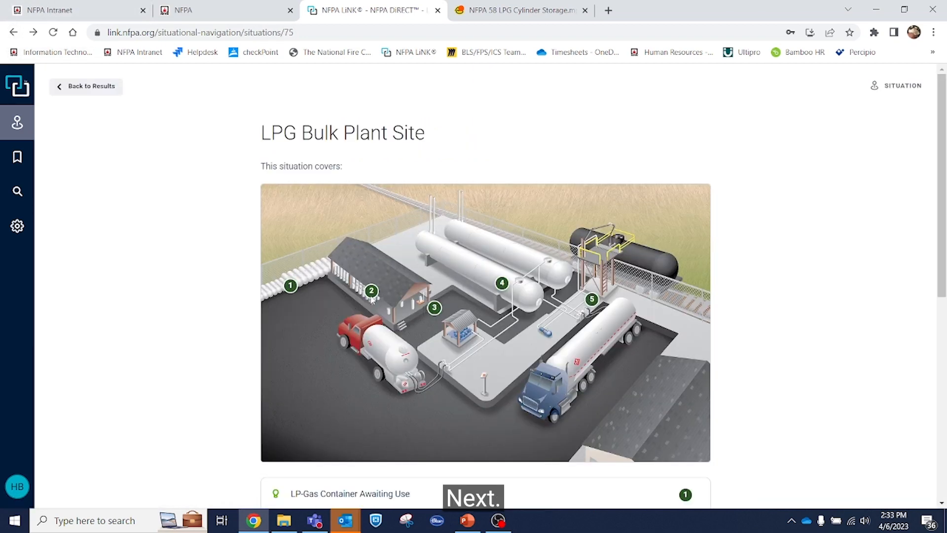
# - View the LP-Gas Cylinder Storage solution
pyautogui.scroll(-3)
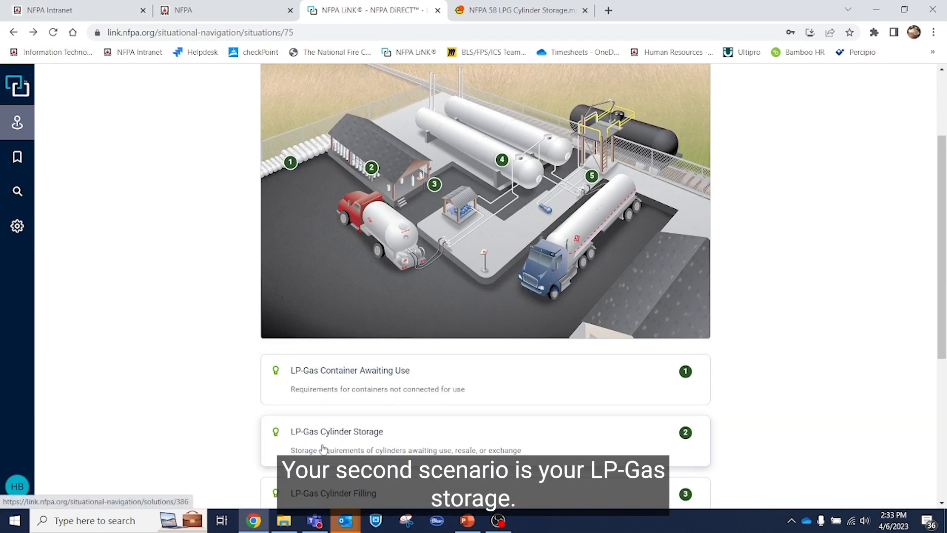
pyautogui.click(336, 431)
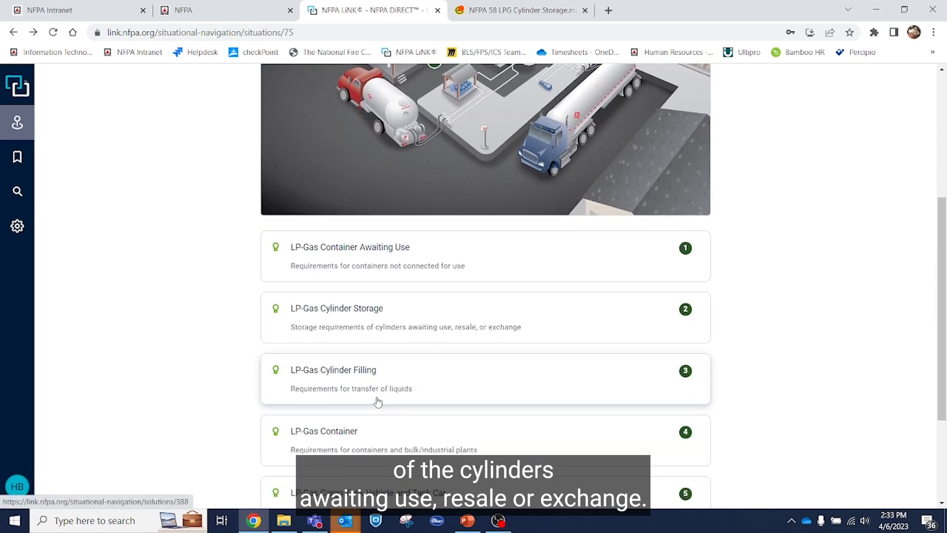
pyautogui.scroll(3)
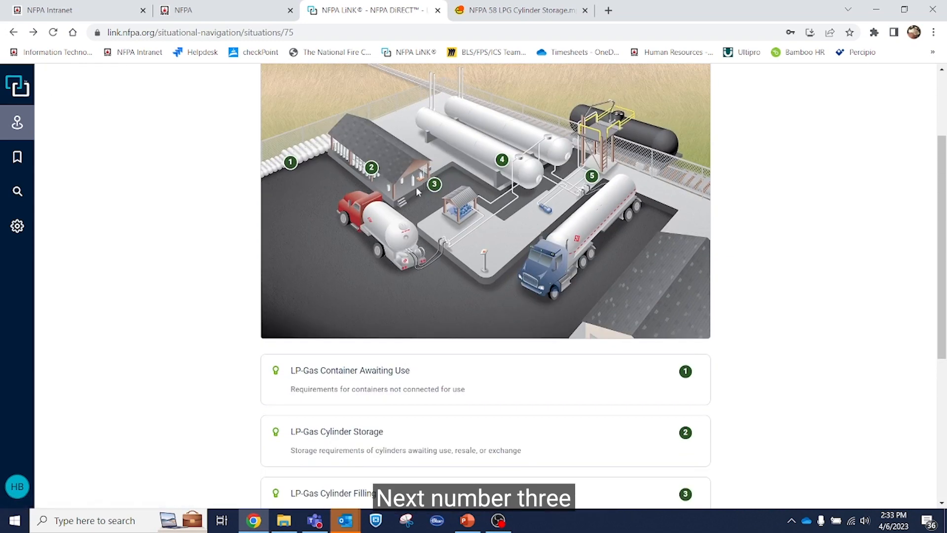
# - View the LP-Gas Cylinder Filling solution
pyautogui.scroll(-3)
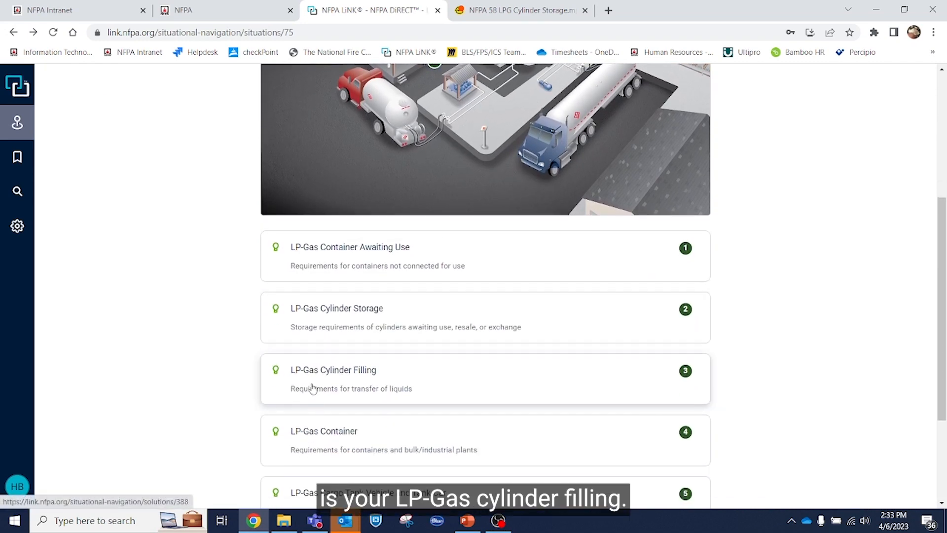
pyautogui.click(334, 369)
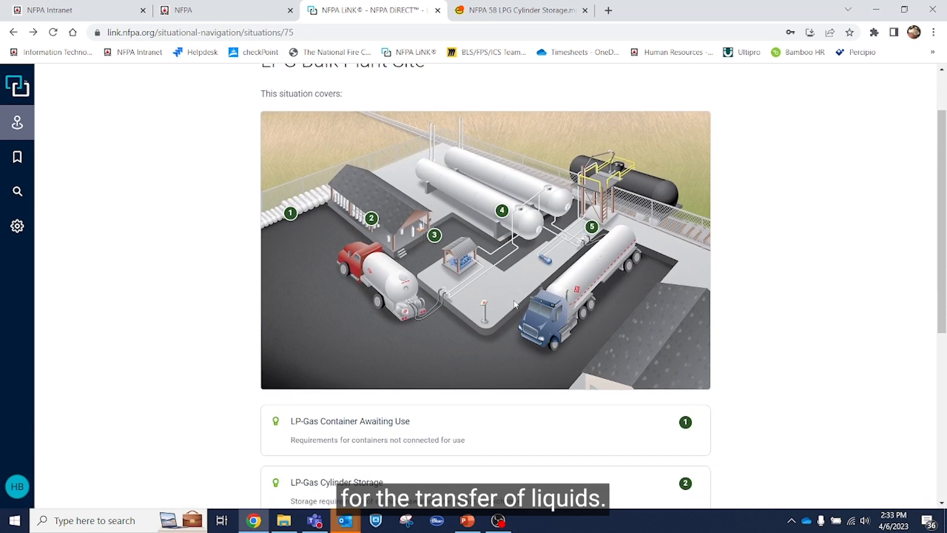
pyautogui.scroll(-3)
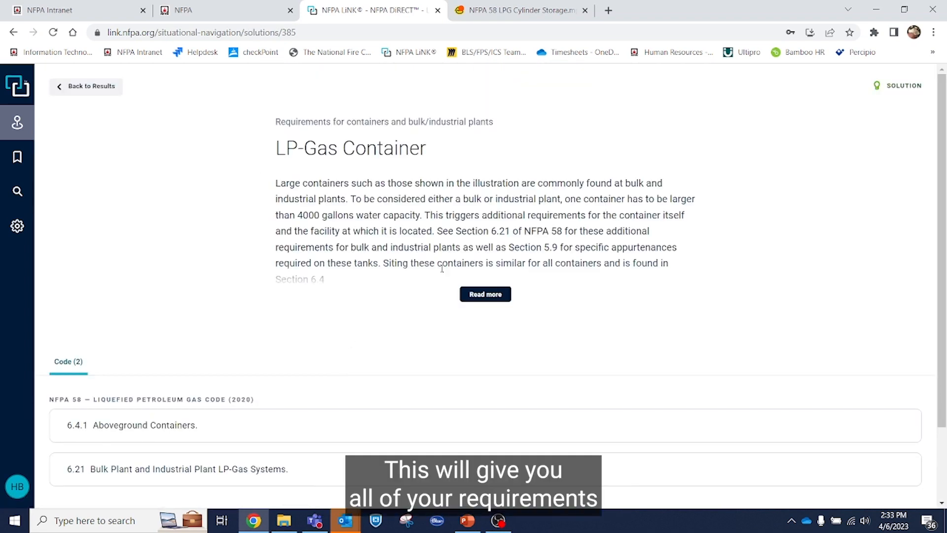
pyautogui.click(484, 293)
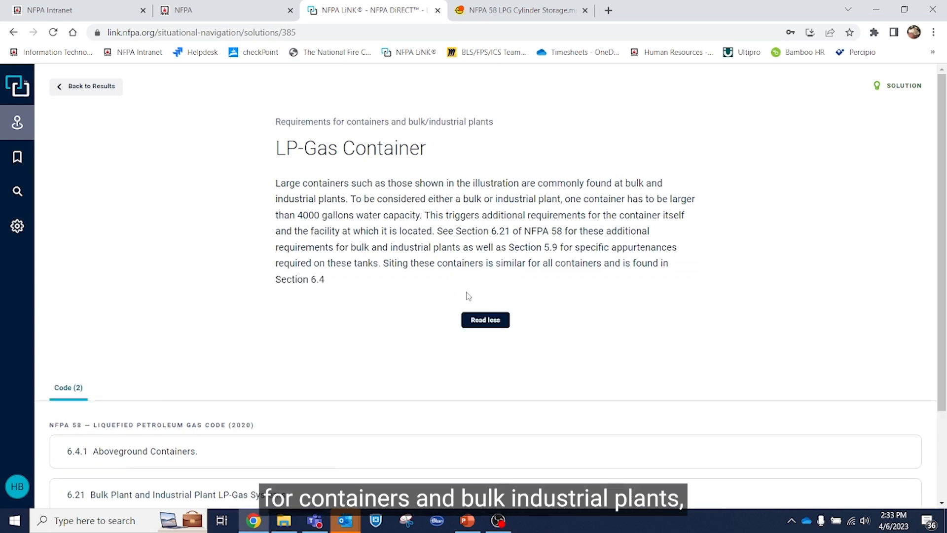
pyautogui.moveTo(231, 313)
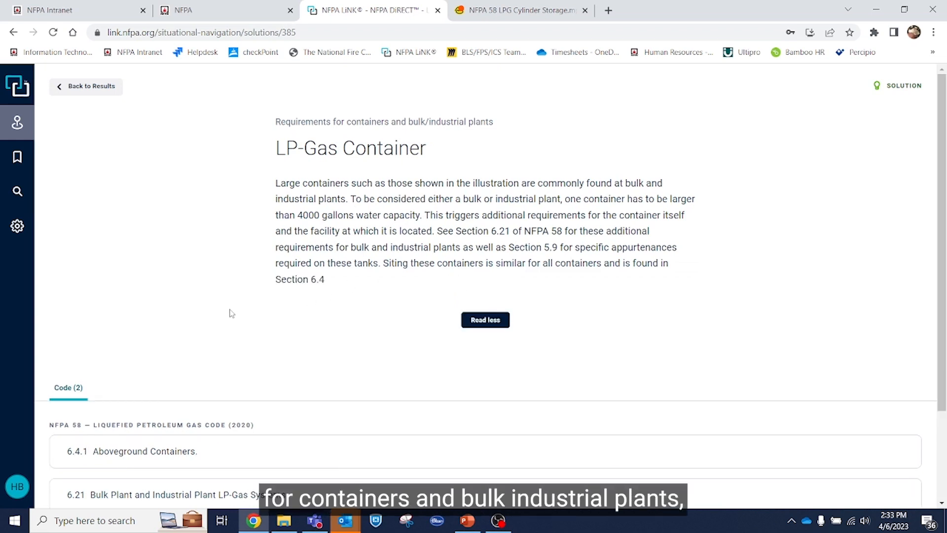
pyautogui.scroll(-3)
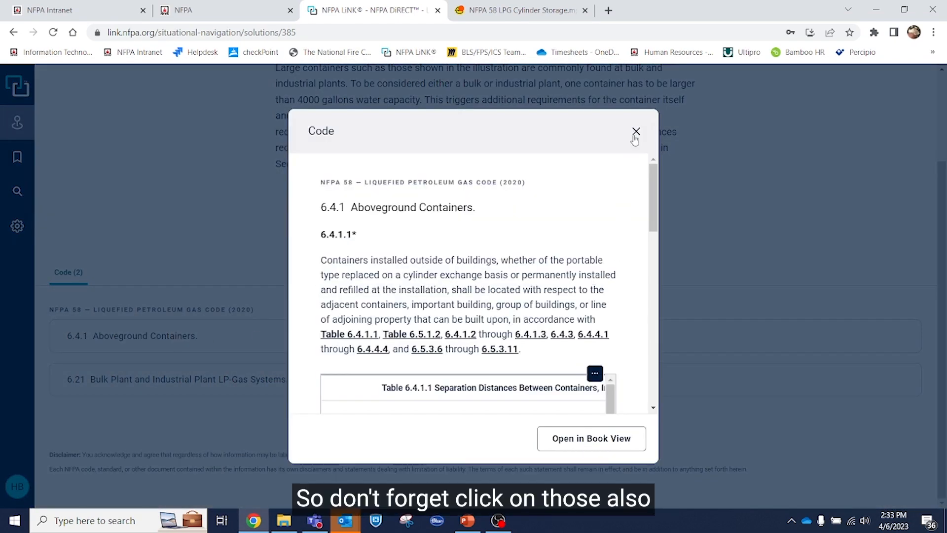
pyautogui.click(635, 131)
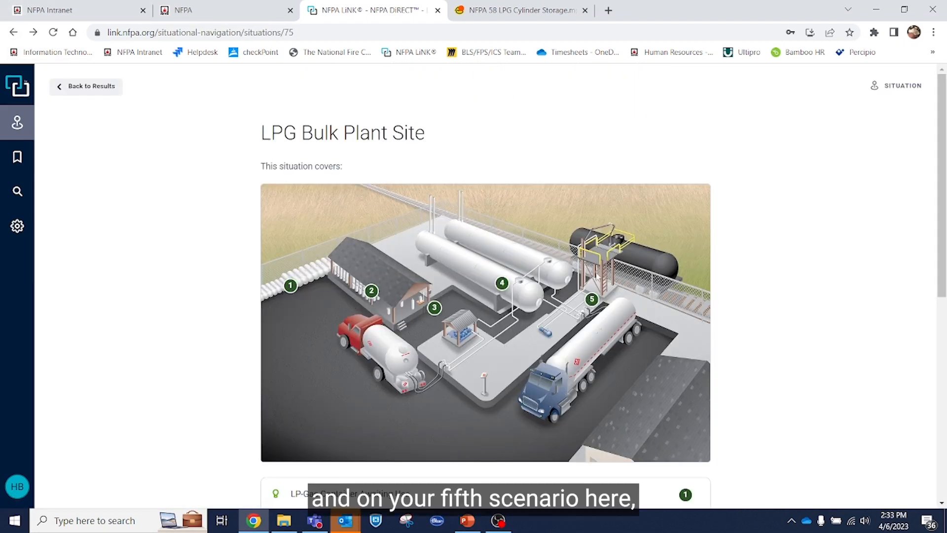
# - Open the LP-Gas Cargo Tank Vehicle and Tank Car scenario and read its section 6.7 code text
pyautogui.scroll(-3)
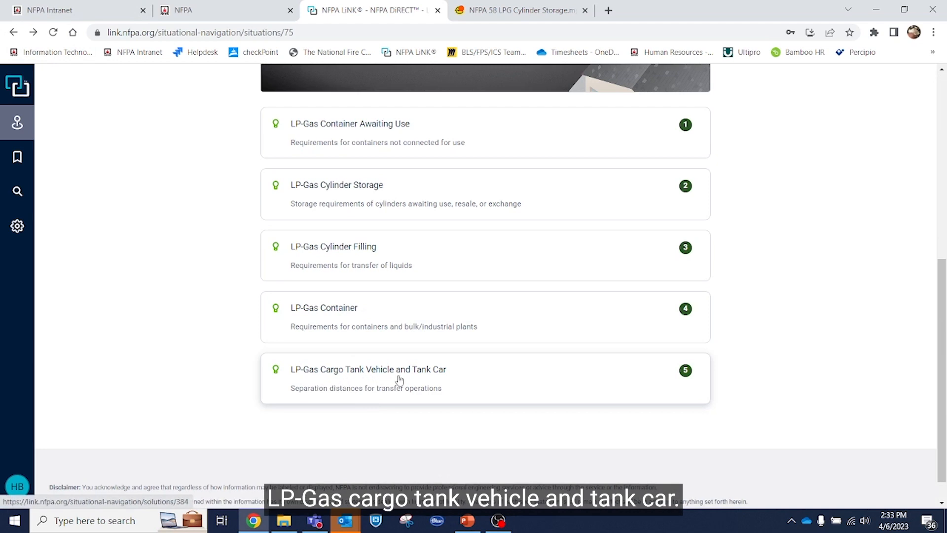
pyautogui.click(367, 377)
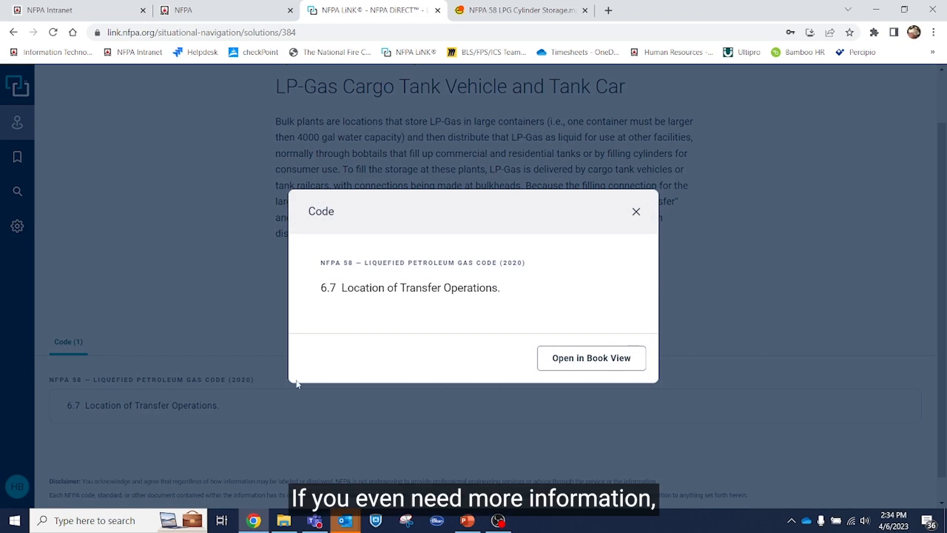
pyautogui.scroll(-3)
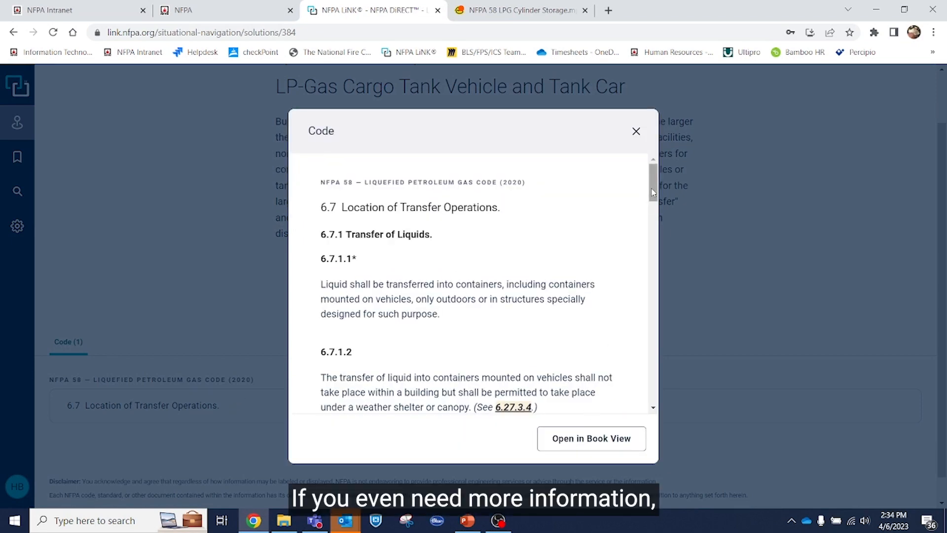
pyautogui.scroll(-3)
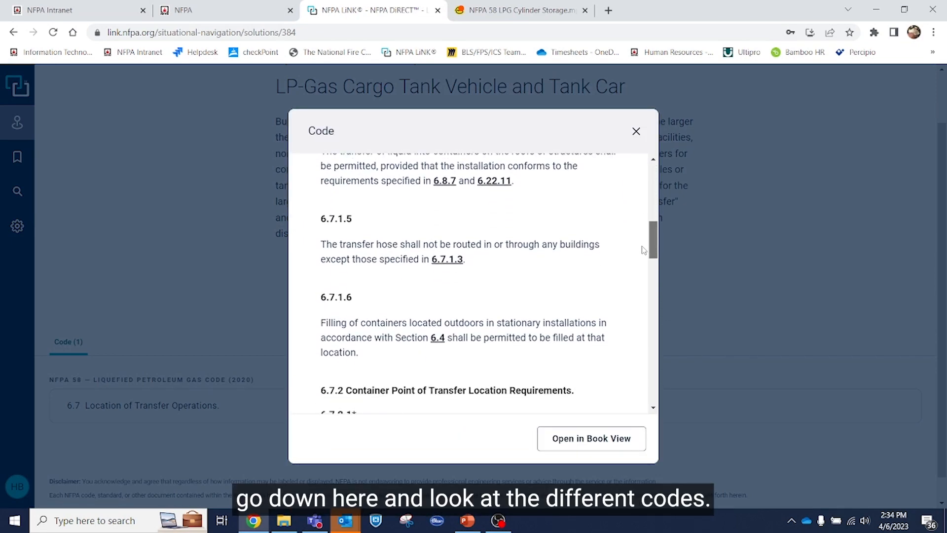
pyautogui.scroll(-3)
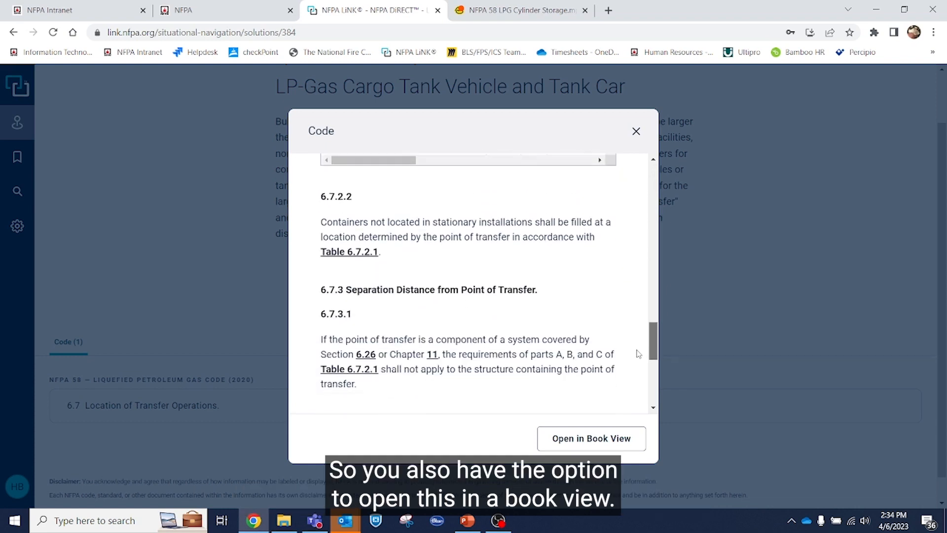
pyautogui.scroll(-3)
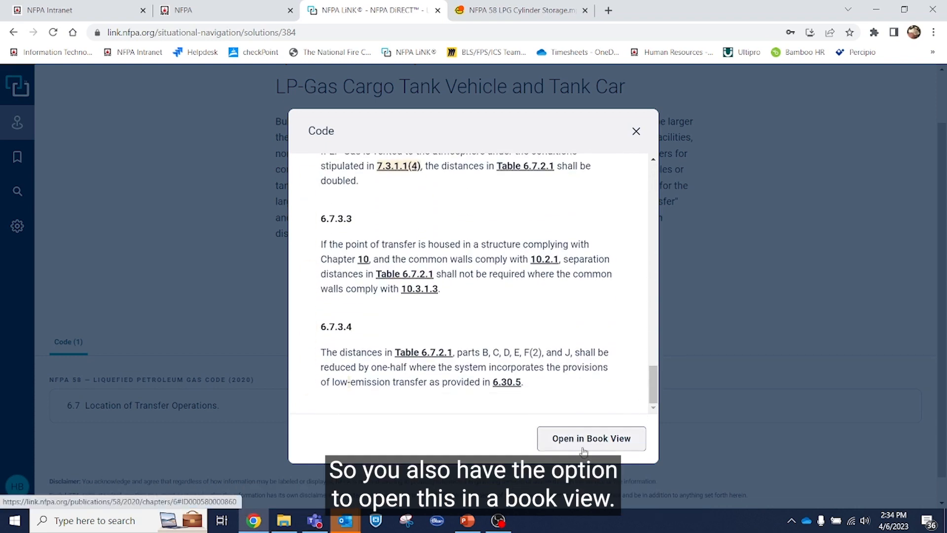
# - Open section 6.7 in book view and read through to 6.7.3
pyautogui.click(591, 438)
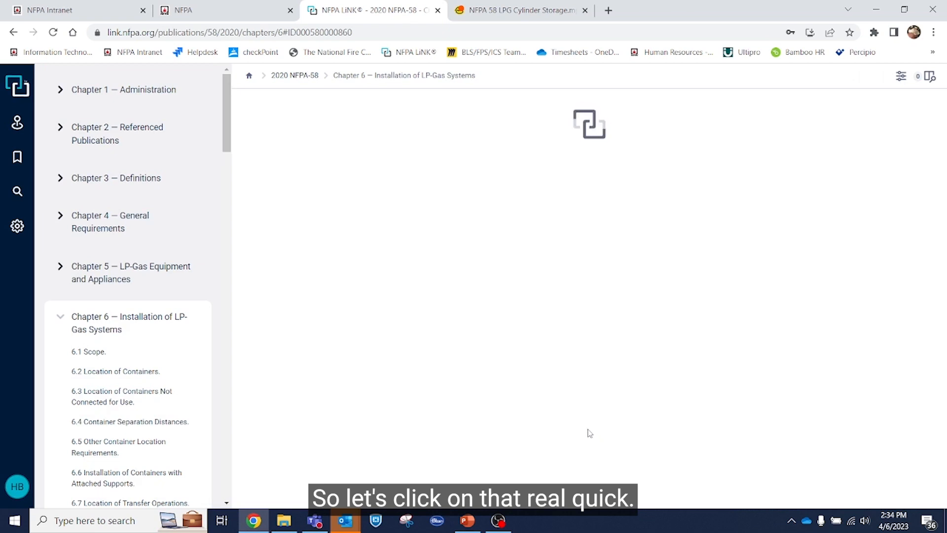
pyautogui.moveTo(589, 412)
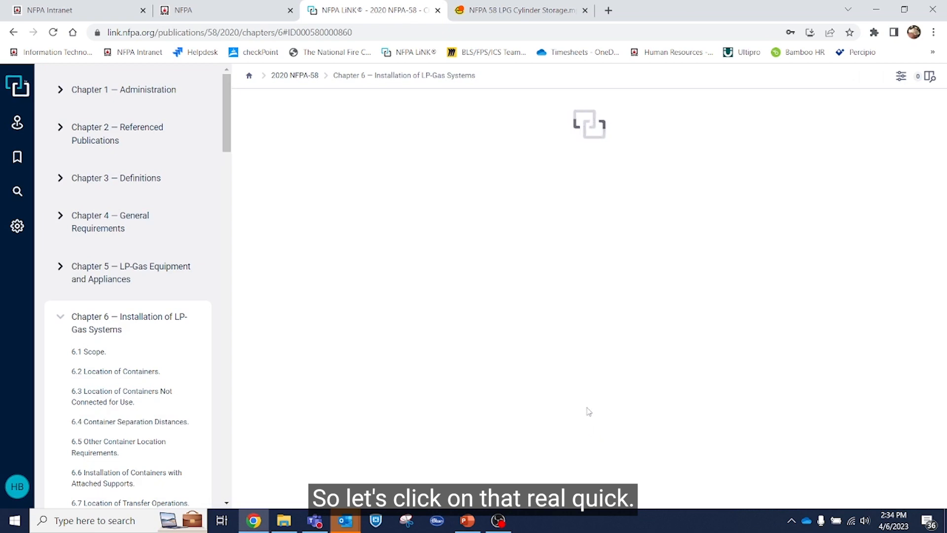
pyautogui.click(129, 503)
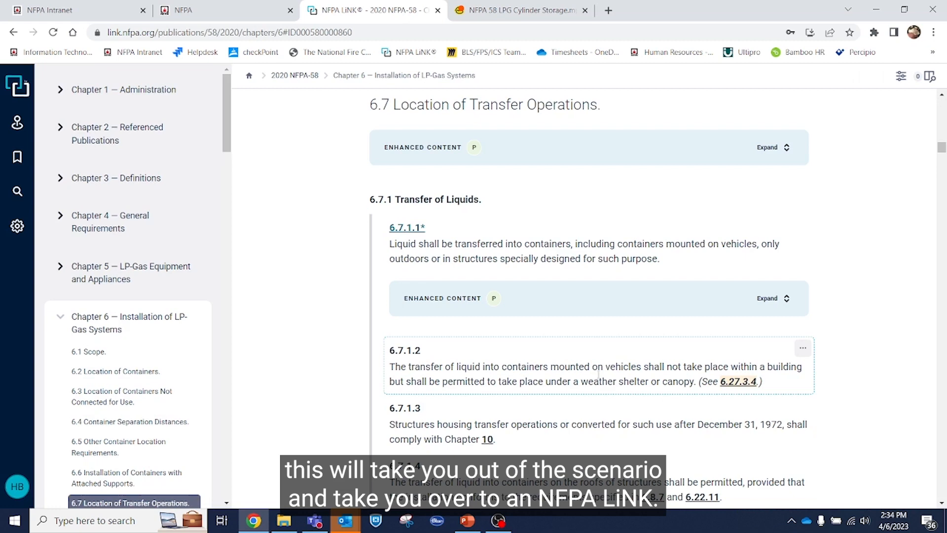
pyautogui.moveTo(408, 157)
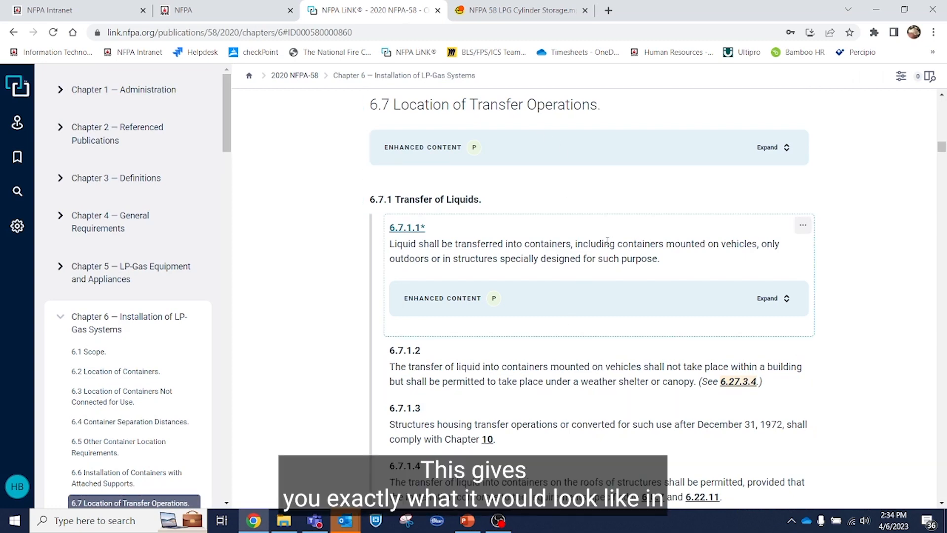
pyautogui.scroll(-3)
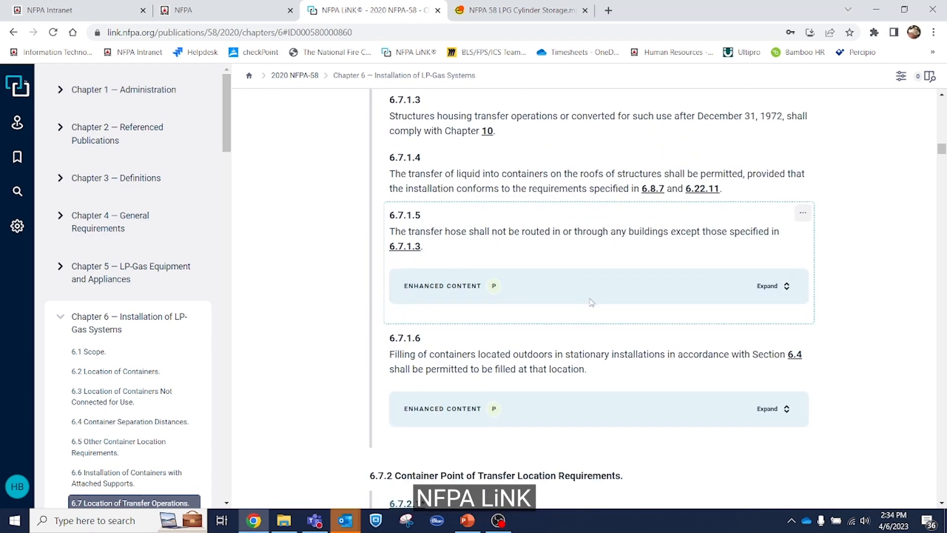
pyautogui.scroll(-3)
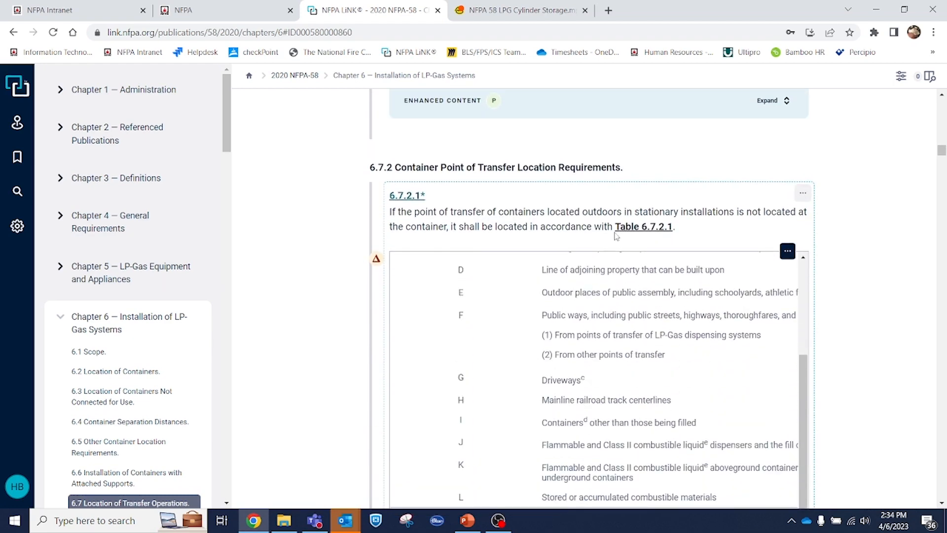
pyautogui.scroll(-3)
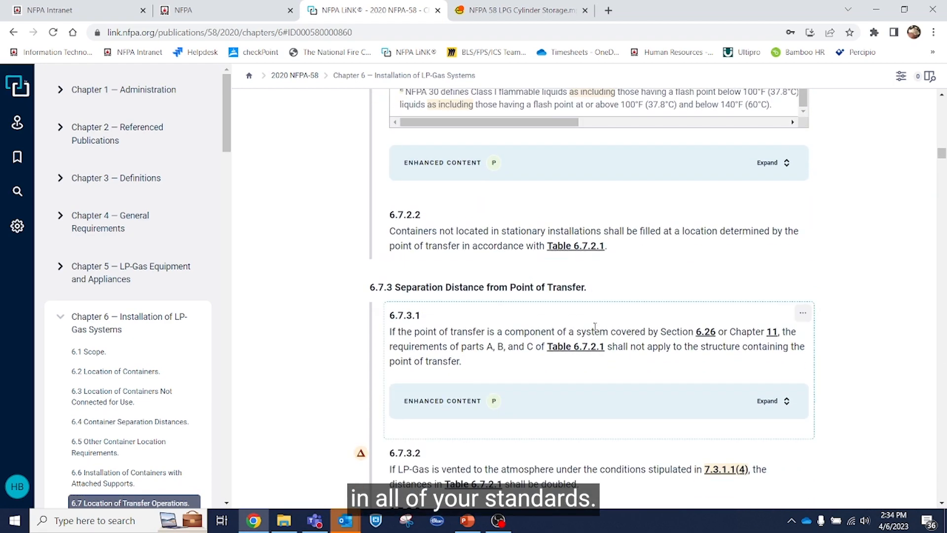